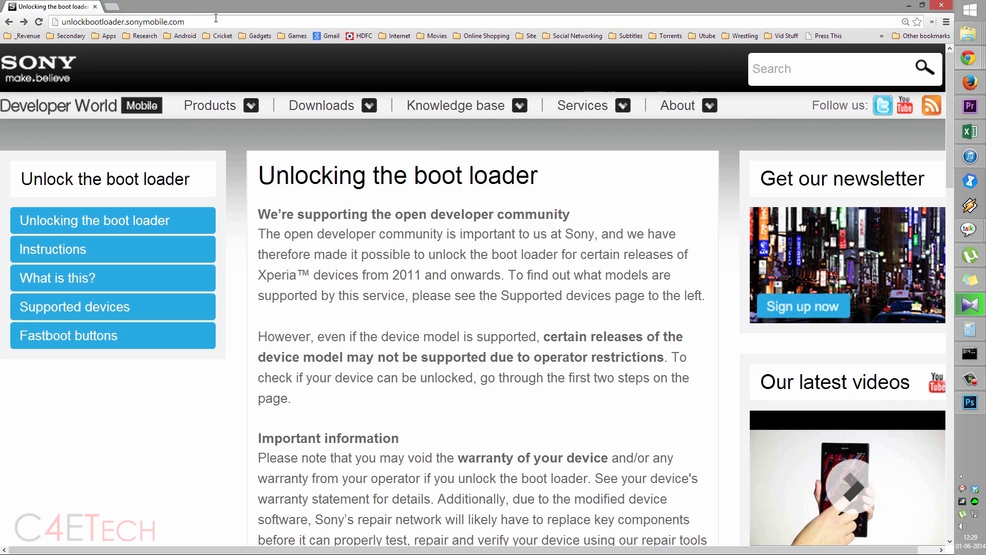
# Start unlocking the boot loader and scroll through Sony's step-by-step instructions
pyautogui.scroll(-3)
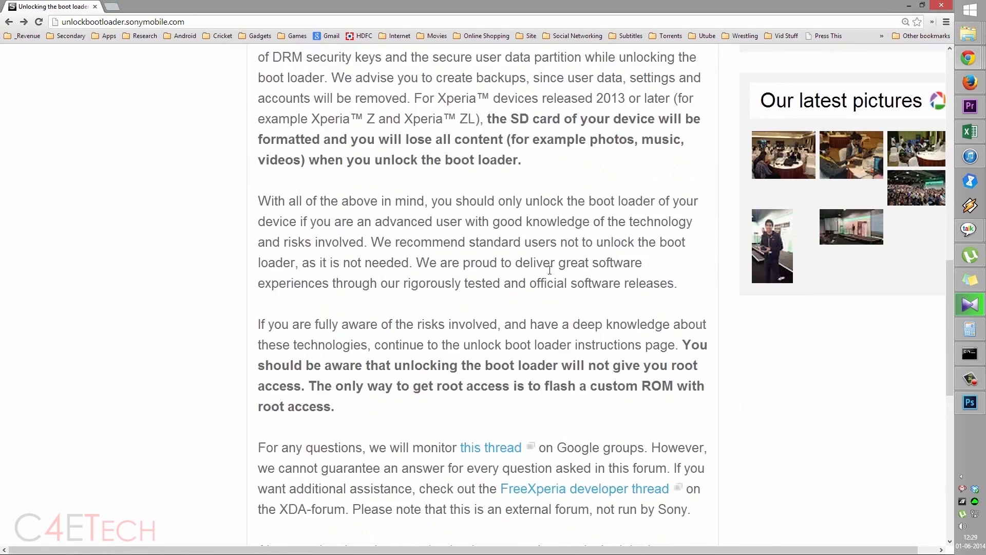
pyautogui.scroll(-3)
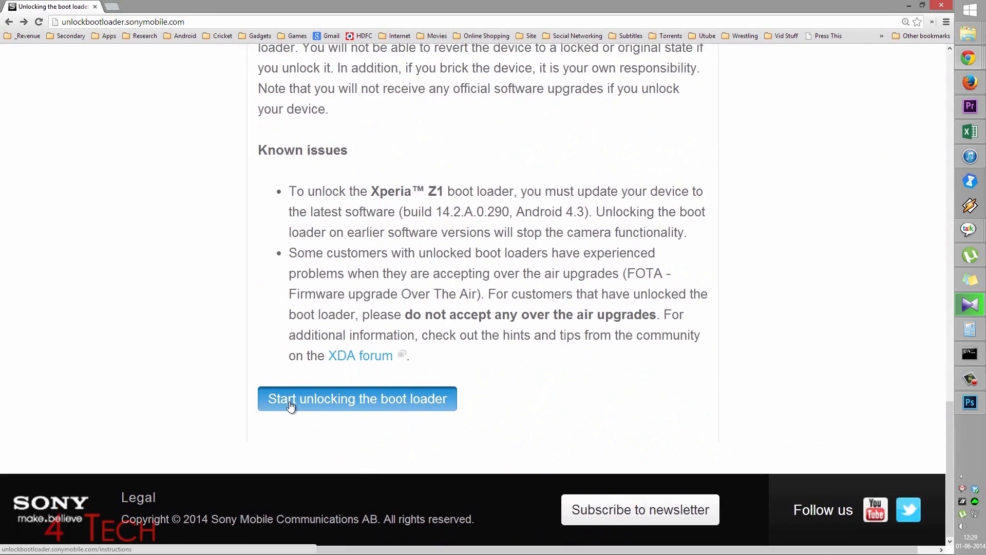
pyautogui.click(357, 398)
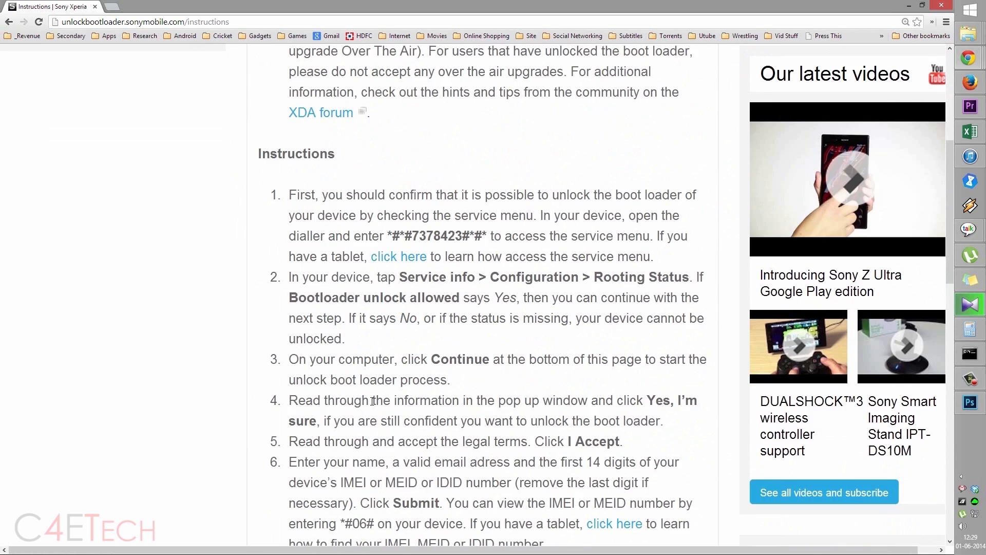
pyautogui.scroll(-3)
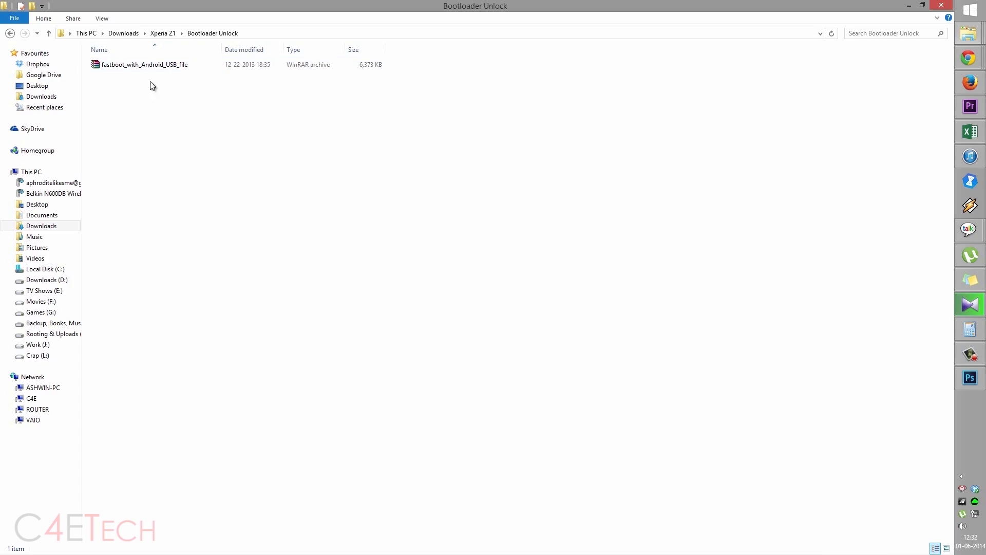
# Extract fastboot_with_Android_USB_file and open a command window in its fastboot folder
pyautogui.click(145, 64)
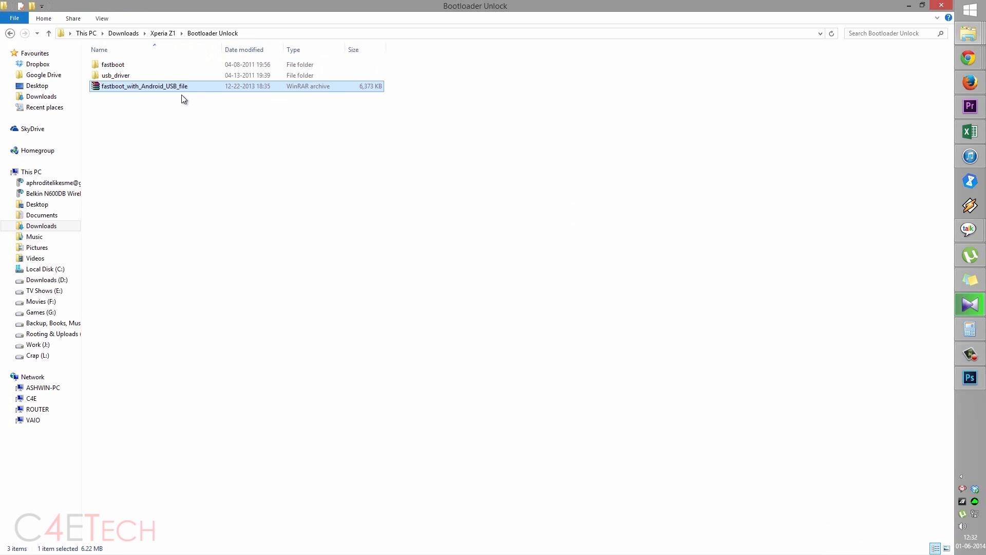
pyautogui.doubleClick(113, 64)
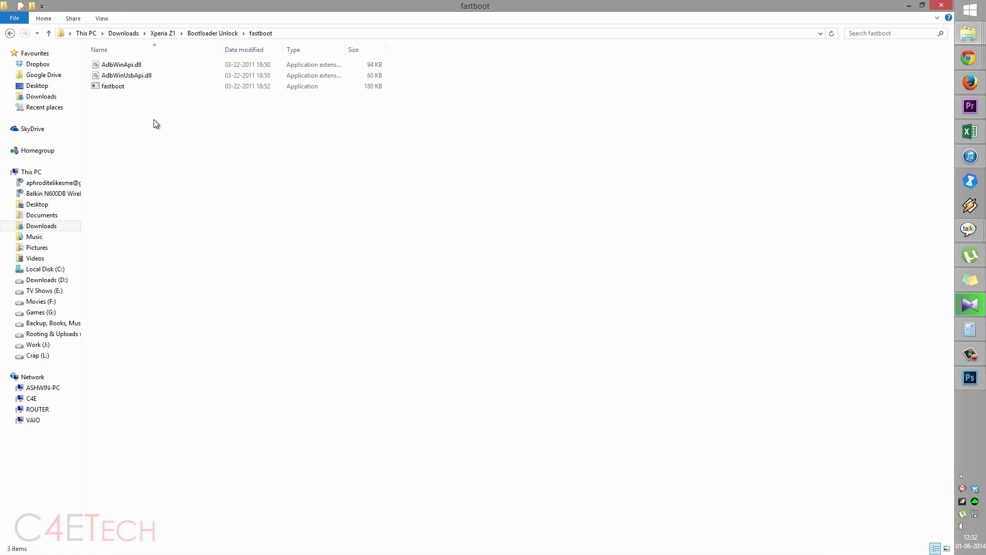
pyautogui.rightClick(156, 123)
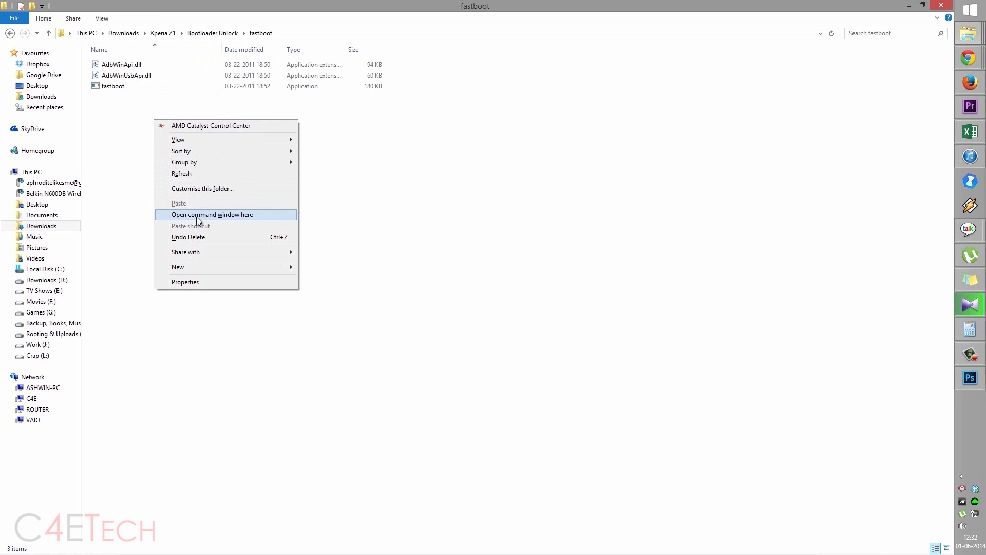
pyautogui.click(212, 215)
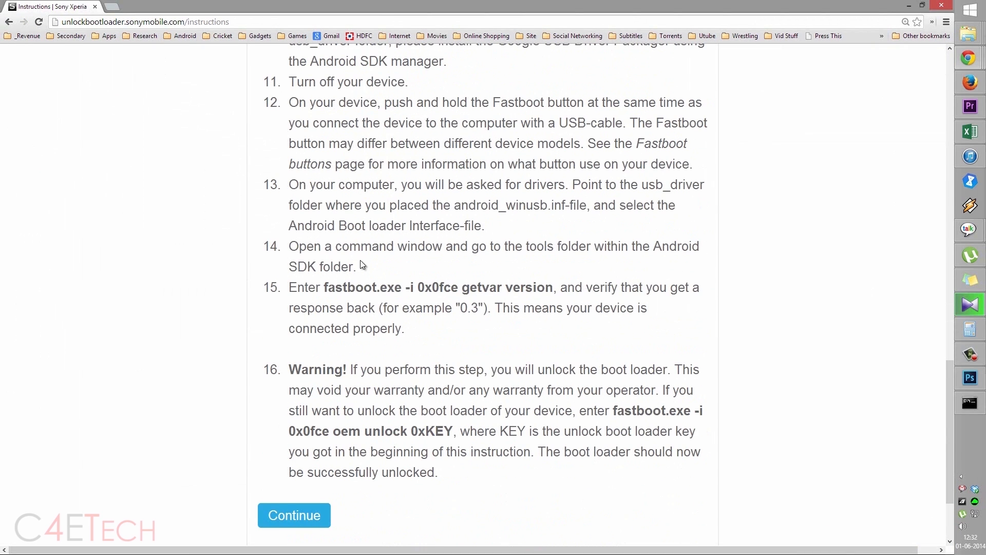
# Run 'fastboot.exe -i 0x0fce getvar version', confirm version 0.5, then close the window
pyautogui.moveTo(323, 287); pyautogui.dragTo(533, 288)
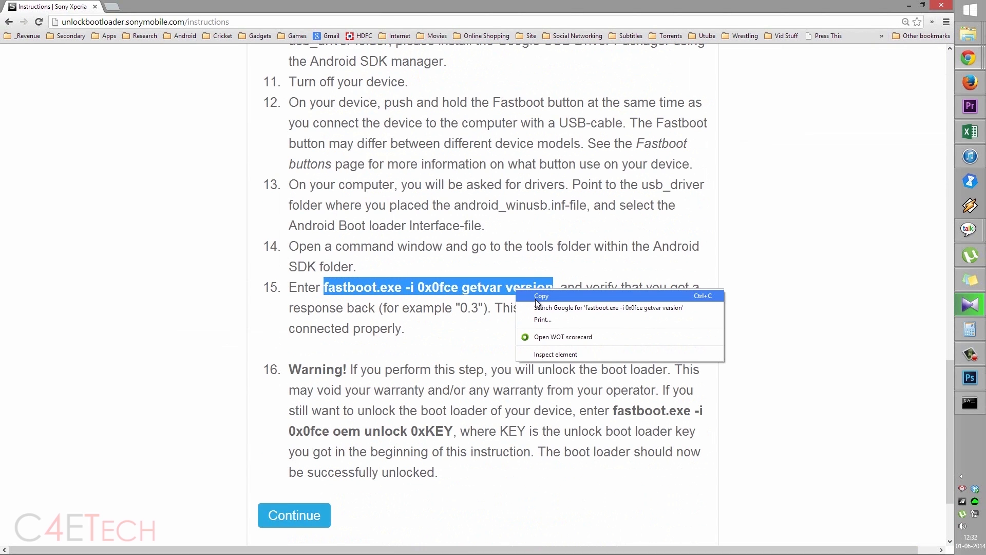
pyautogui.click(969, 403)
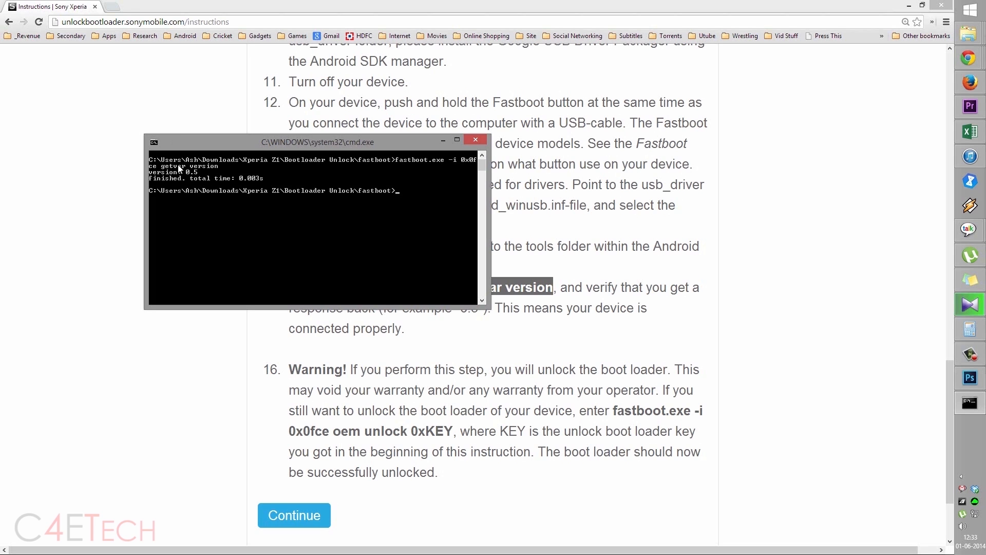
pyautogui.click(474, 139)
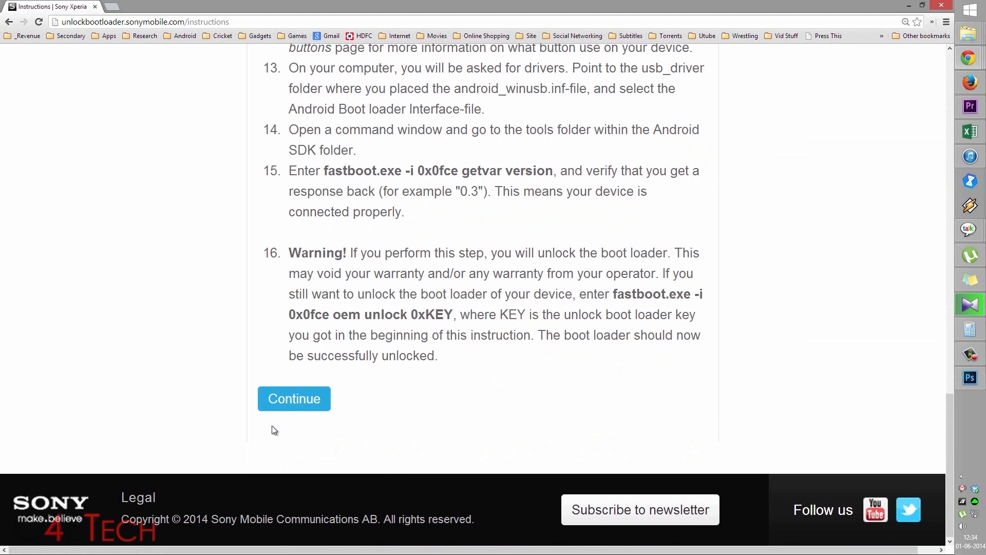
# Continue, confirm 'Yes, I'm sure', tick both legal acknowledgements and accept the terms
pyautogui.click(293, 398)
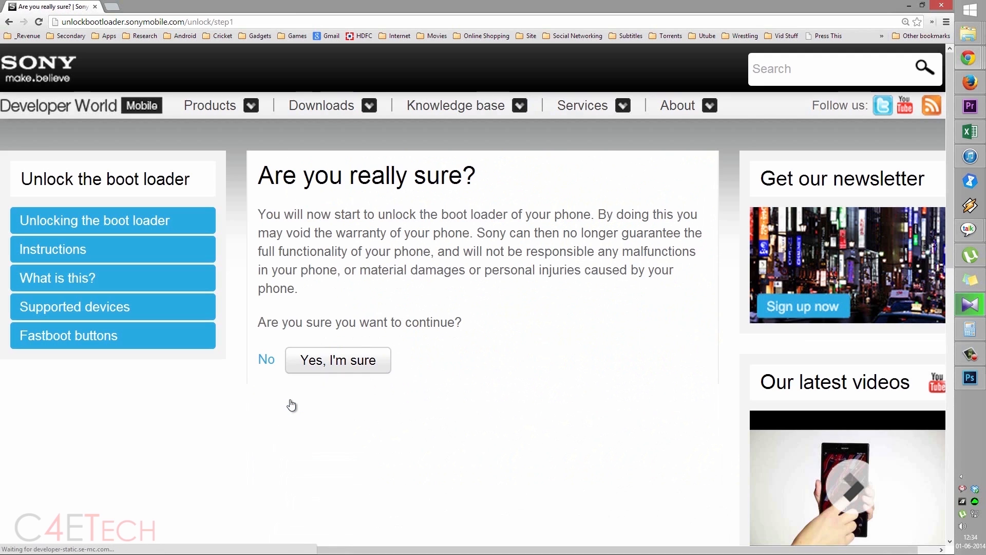
pyautogui.click(338, 359)
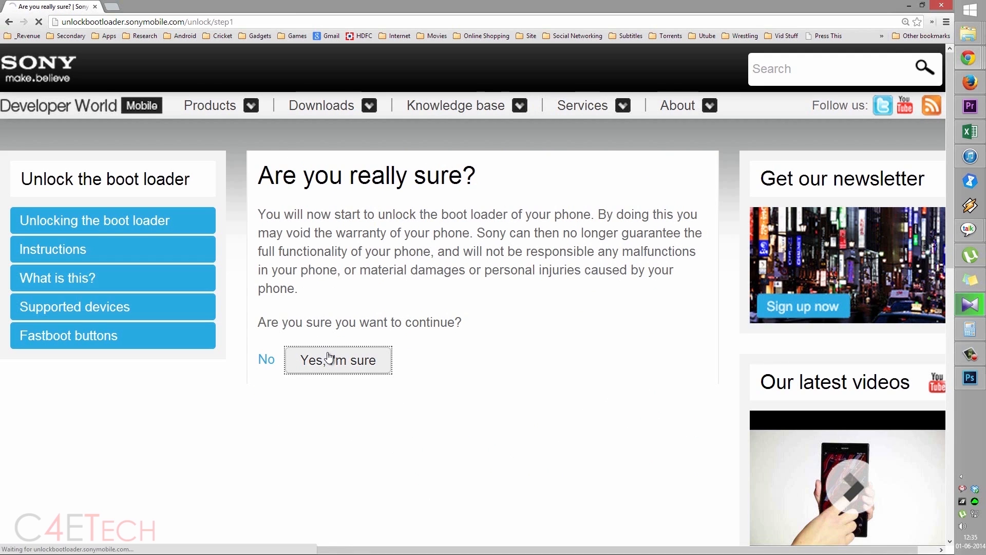
pyautogui.click(337, 360)
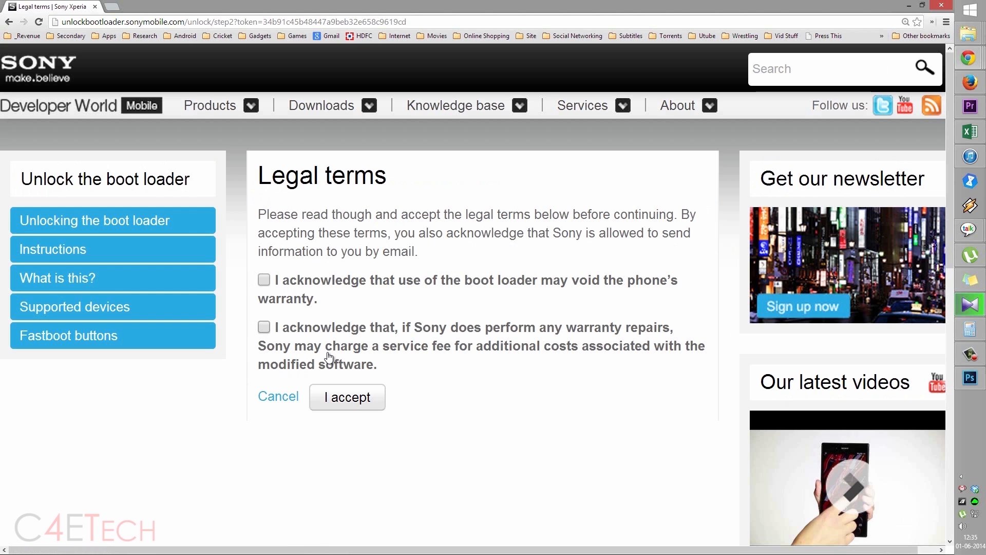
pyautogui.click(264, 326)
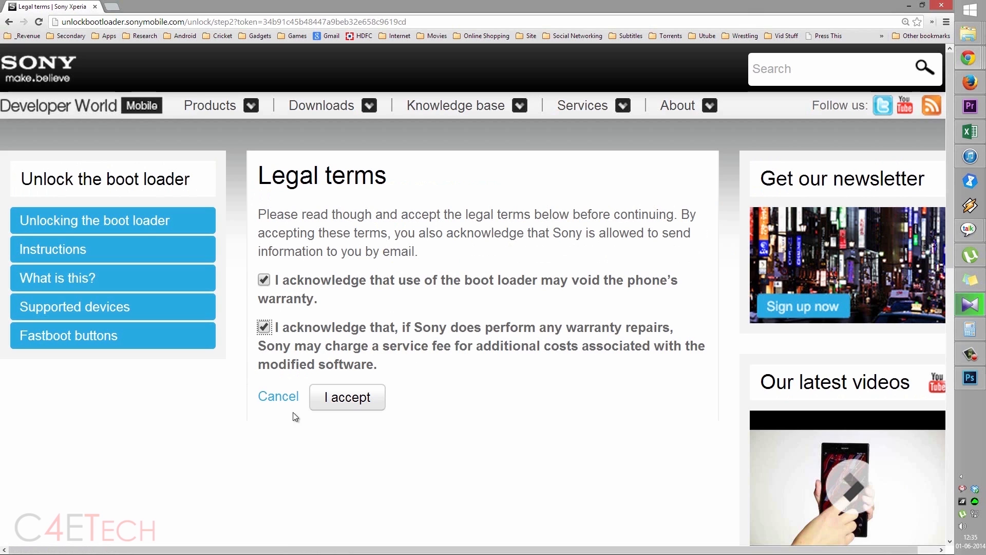
pyautogui.click(346, 397)
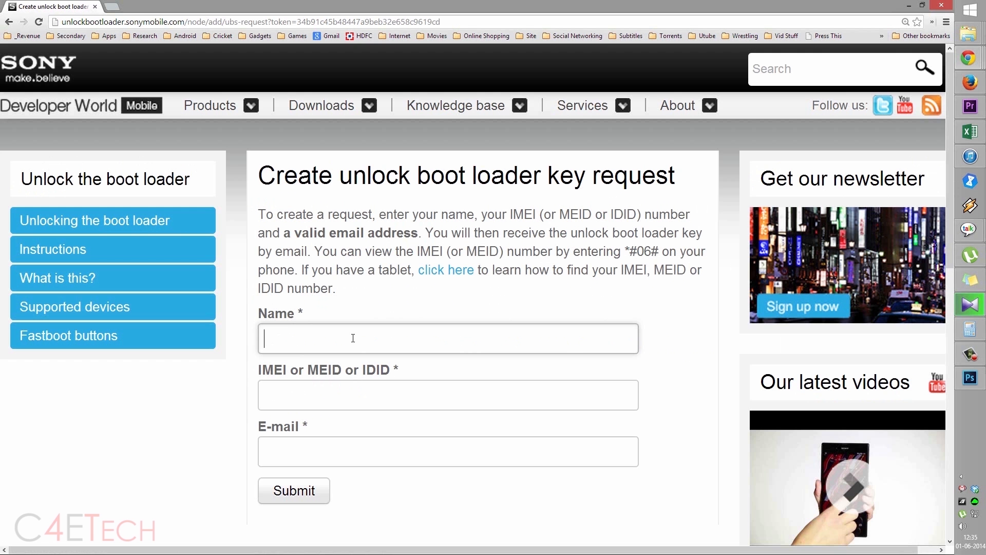
# Enter name 'Ashwin' and submit, then trim the IMEI to 14 digits and resubmit
pyautogui.scroll(-3)
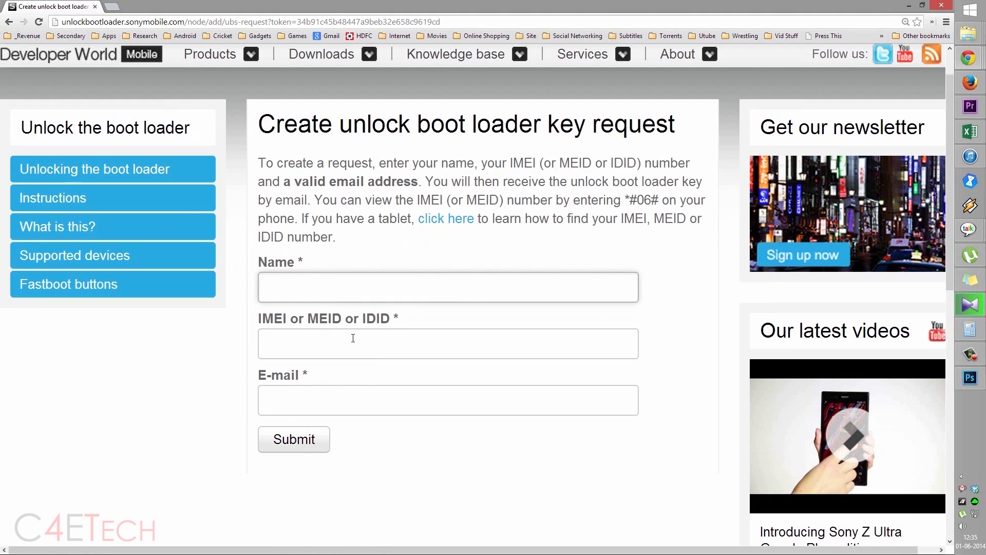
pyautogui.write('Ashwin')
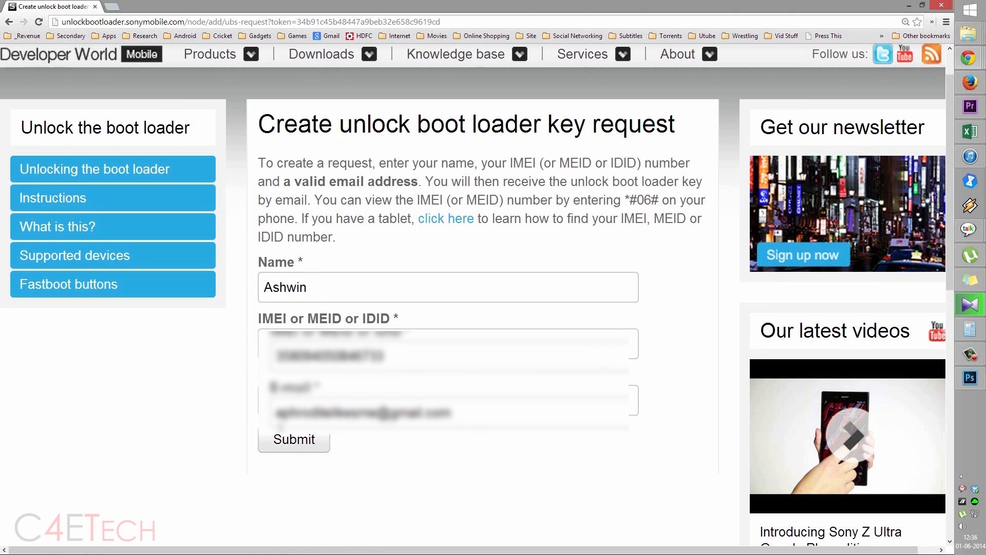
pyautogui.click(293, 439)
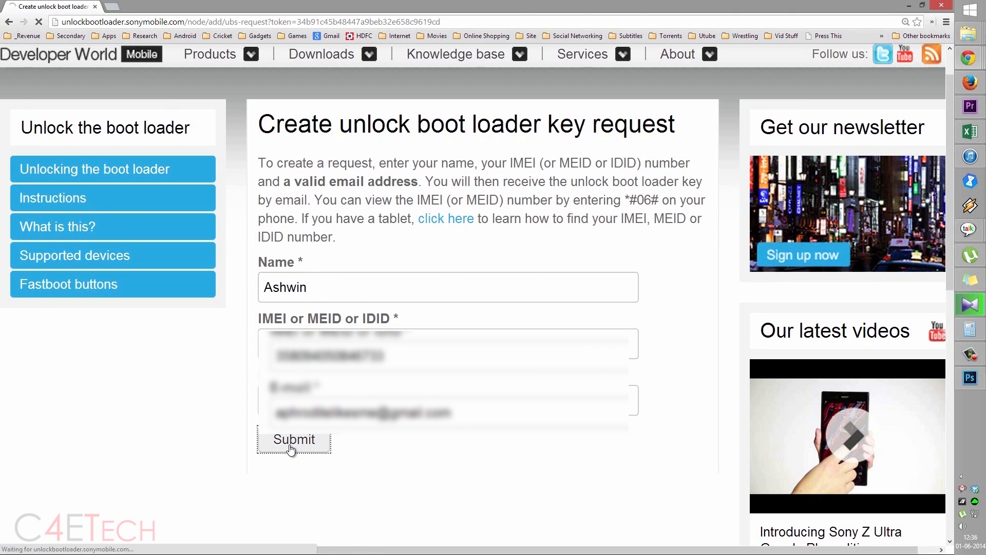
pyautogui.click(293, 439)
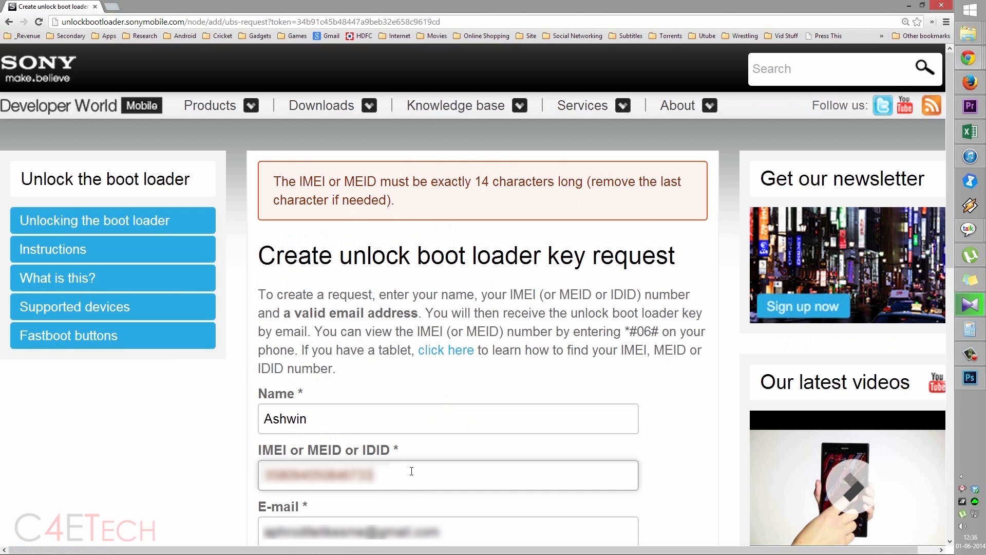
pyautogui.scroll(-3)
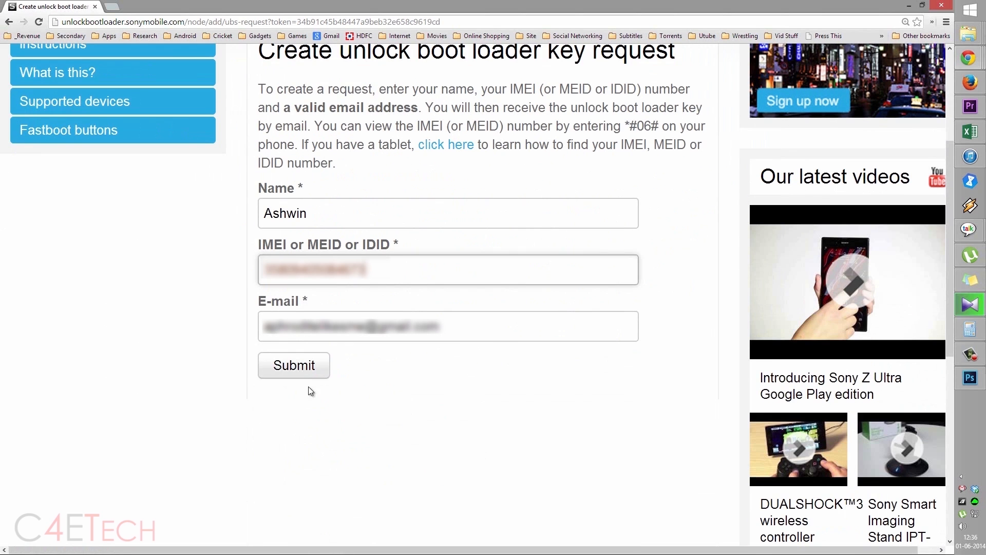
pyautogui.click(293, 365)
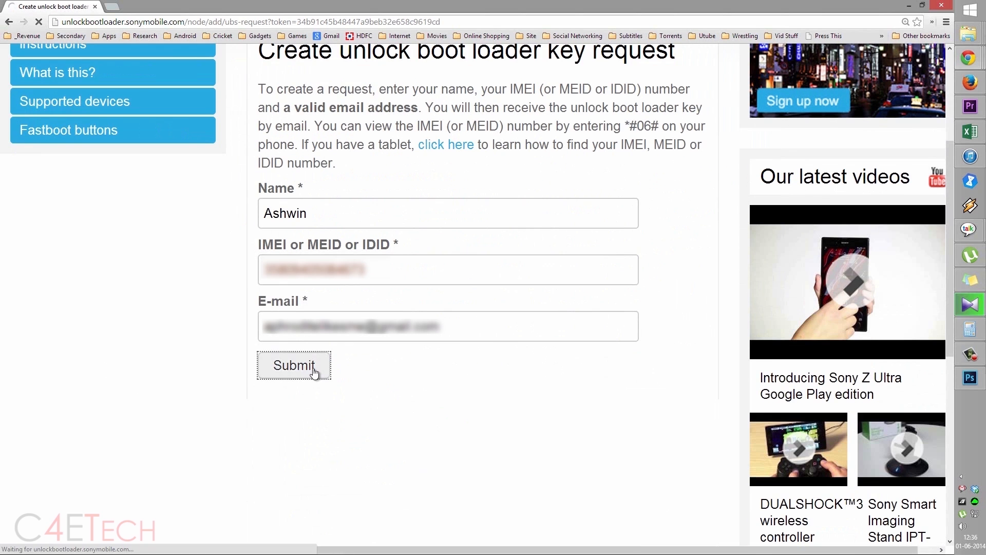
pyautogui.click(293, 365)
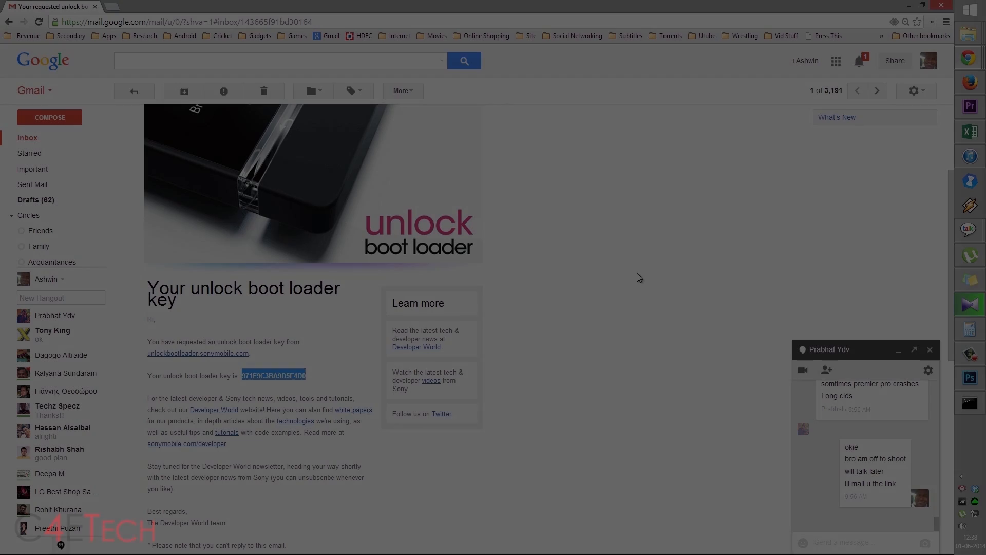
# Open the 'Your unlock boot loader key' email and copy the key
pyautogui.click(272, 376)
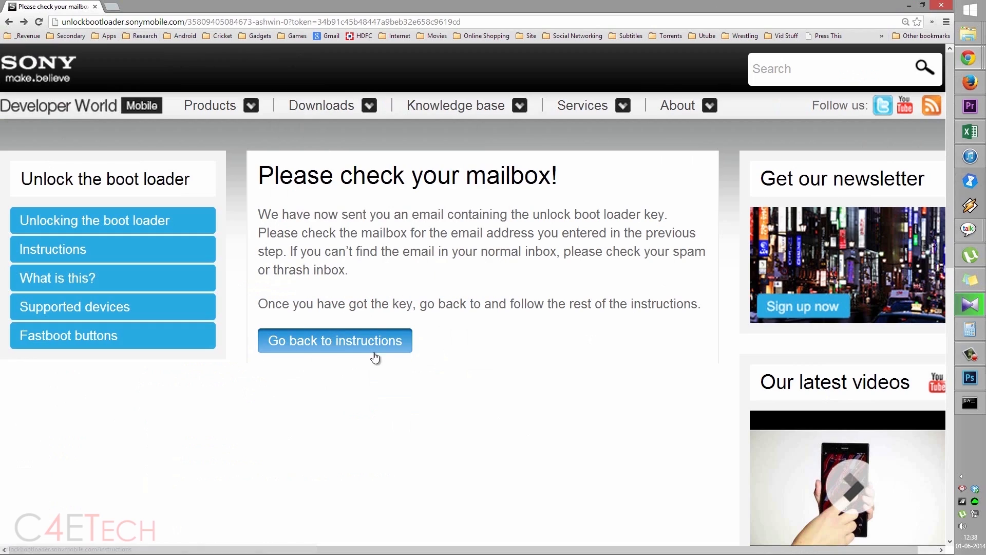
# Return to the instructions and select 'fastboot.exe -i 0x0fce oem unlock 0x' in step 16
pyautogui.click(335, 340)
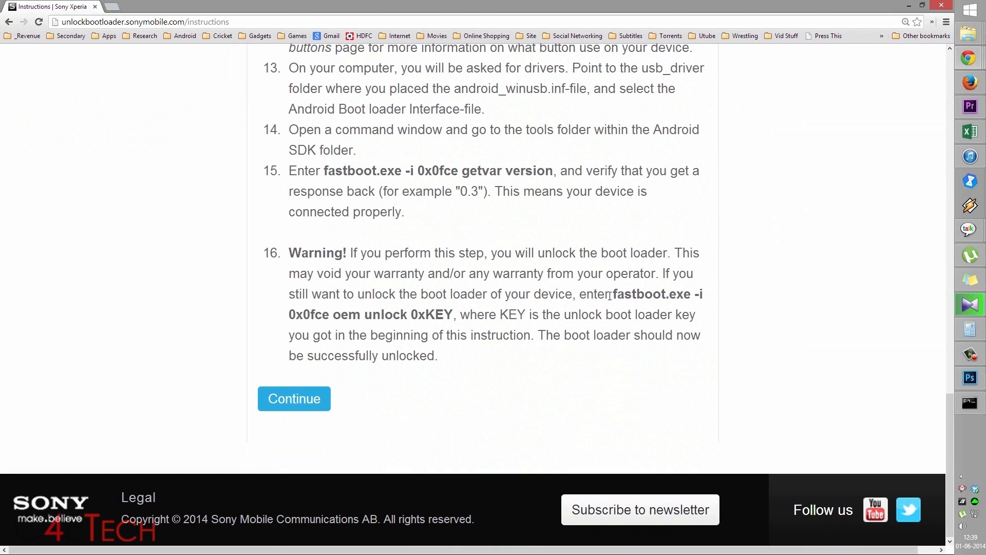
pyautogui.moveTo(611, 294); pyautogui.dragTo(426, 314)
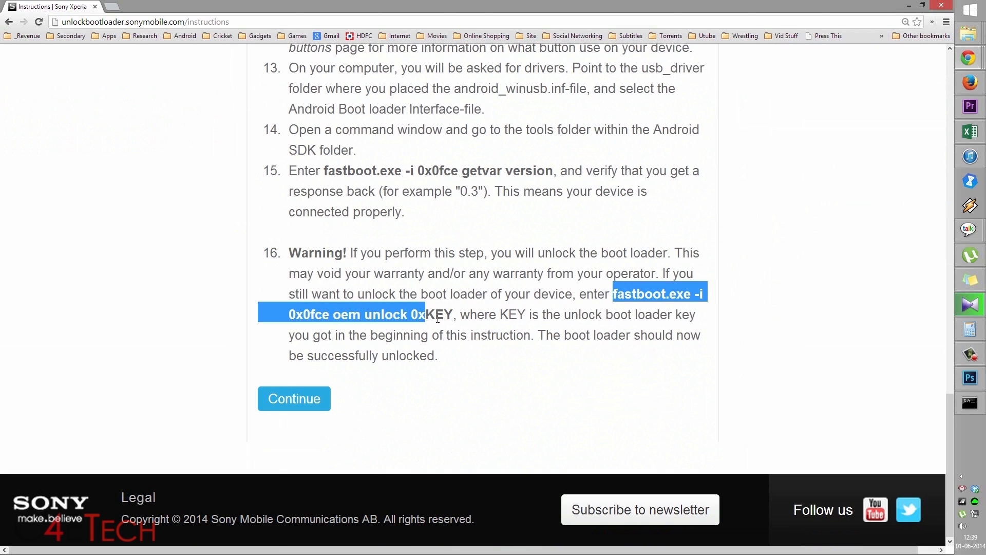
pyautogui.moveTo(440, 326)
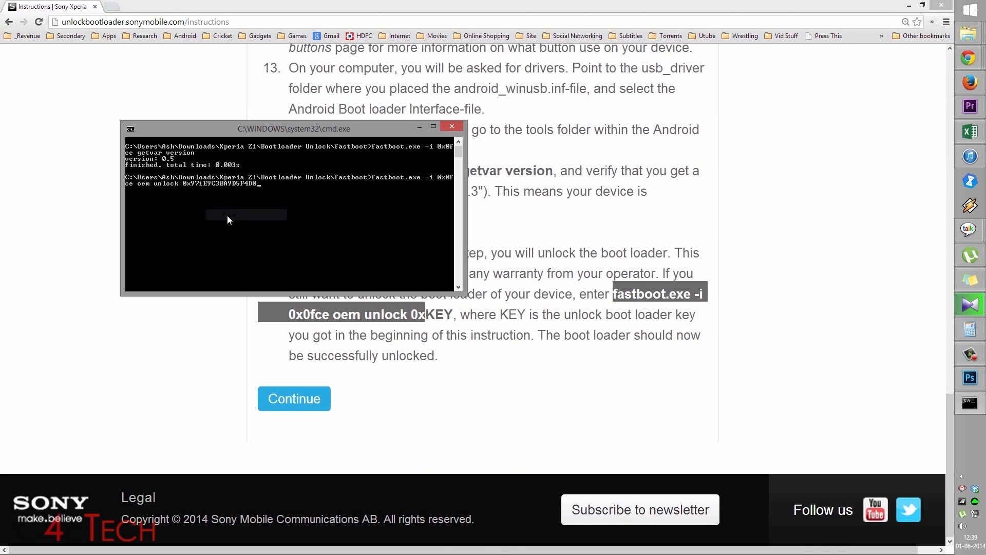
# Paste the oem unlock command into cmd, append the emailed key after 0x, and run it
pyautogui.click(246, 213)
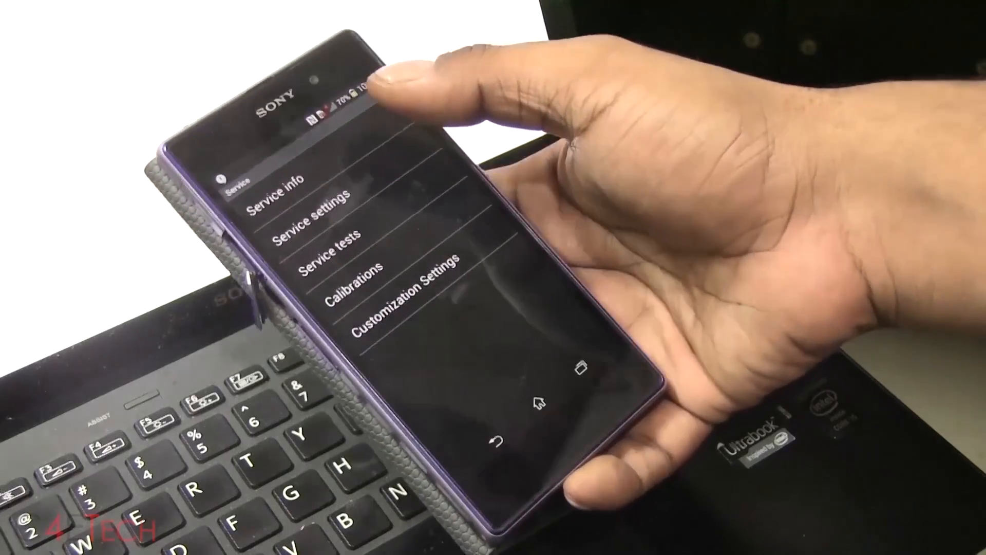
# Open Service info and then Configuration in the phone's service menu
pyautogui.click(278, 183)
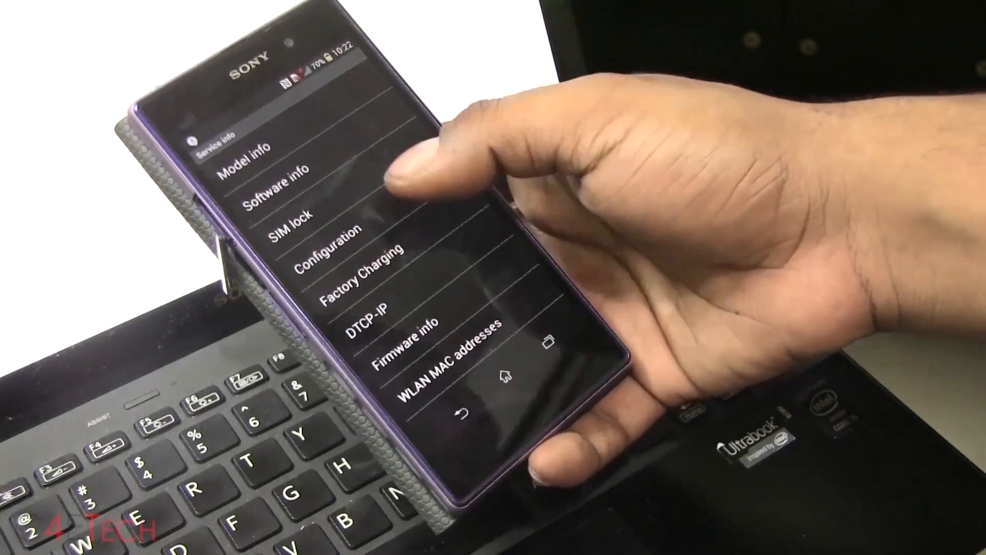
pyautogui.click(330, 246)
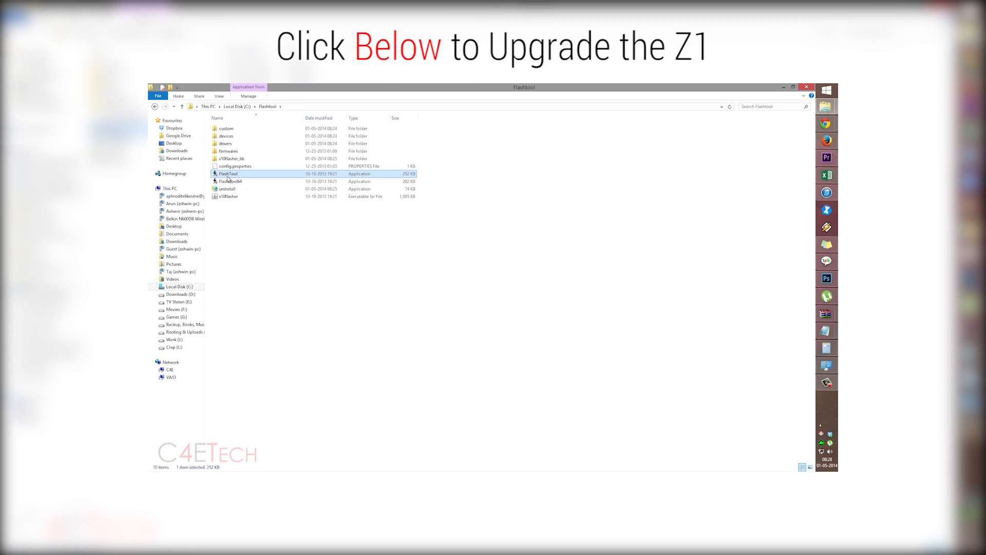
# Launch FlashTool64 from the FlashTool folder to start Sony Mobile Flasher
pyautogui.click(229, 181)
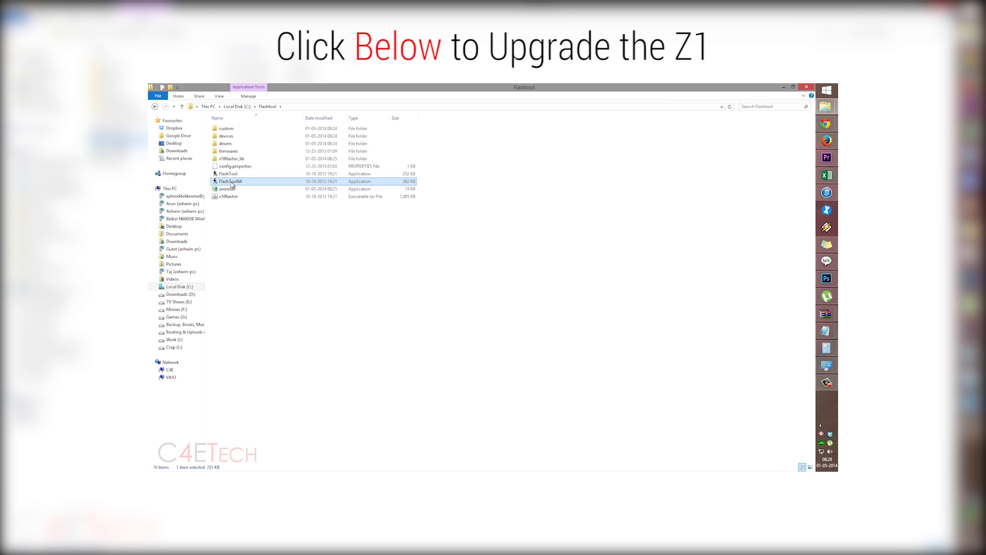
pyautogui.doubleClick(231, 181)
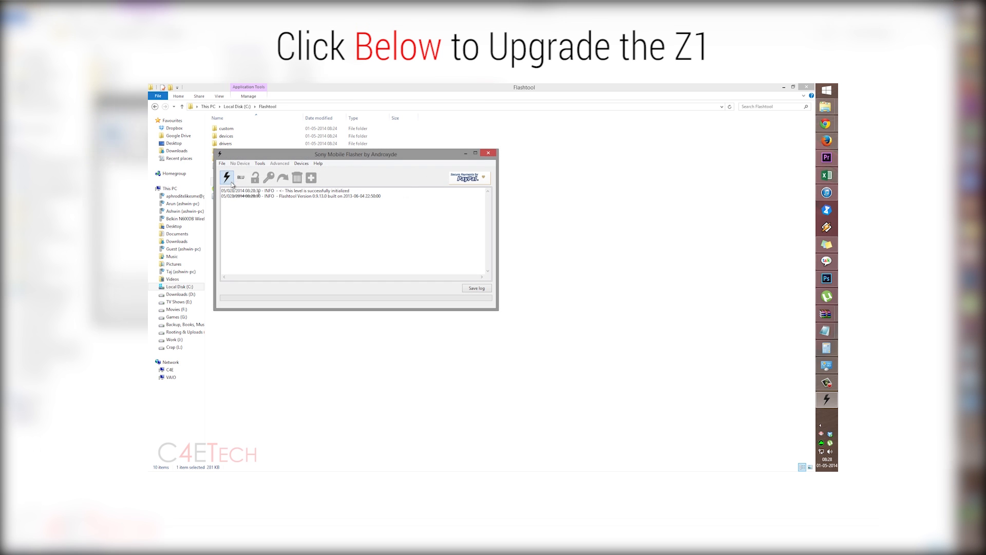
pyautogui.moveTo(357, 154); pyautogui.dragTo(369, 146)
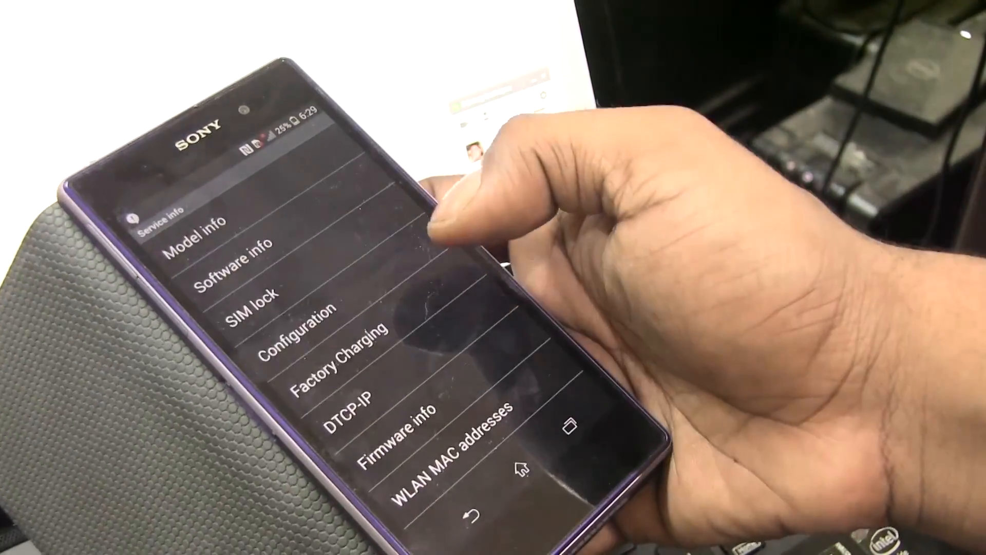
# Open Configuration in Service info to confirm Rooting status shows Bootloader unlocked: Yes
pyautogui.click(300, 332)
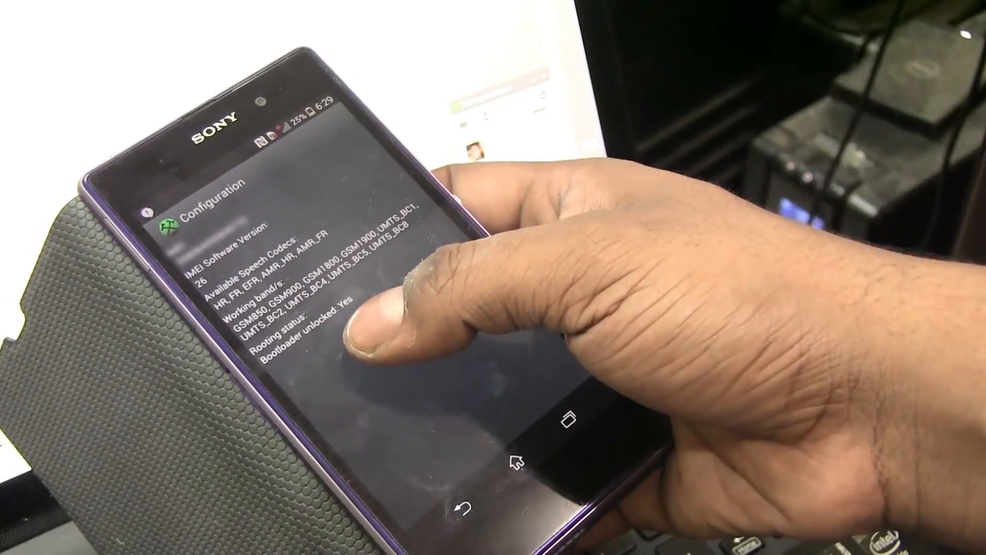